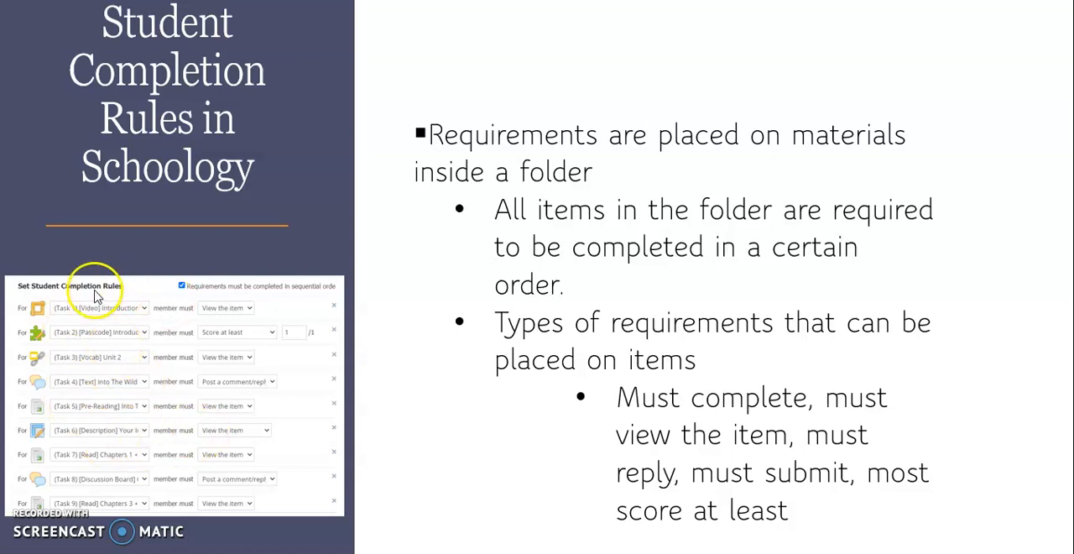
mouse_move(111, 443)
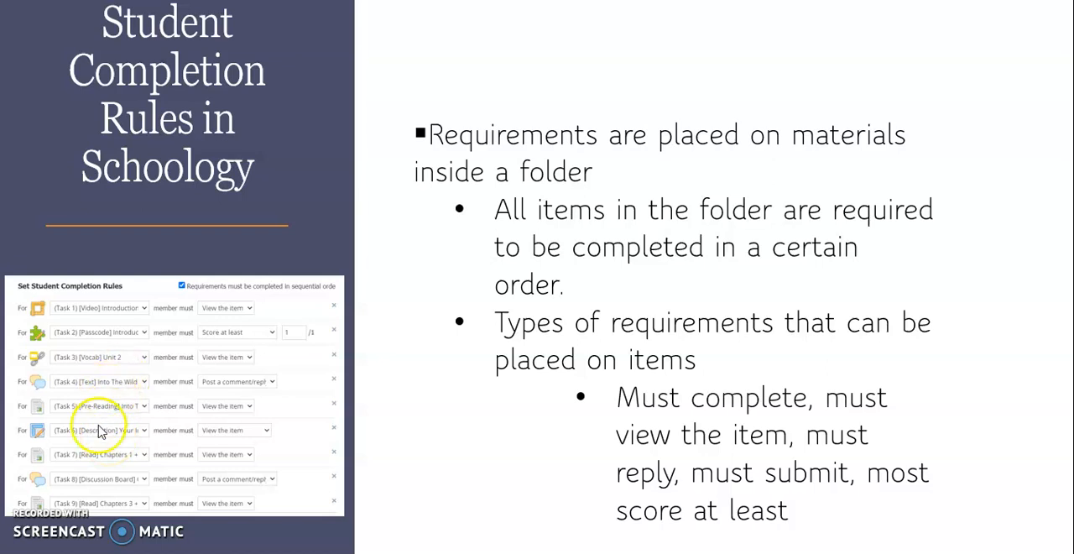
mouse_move(204, 326)
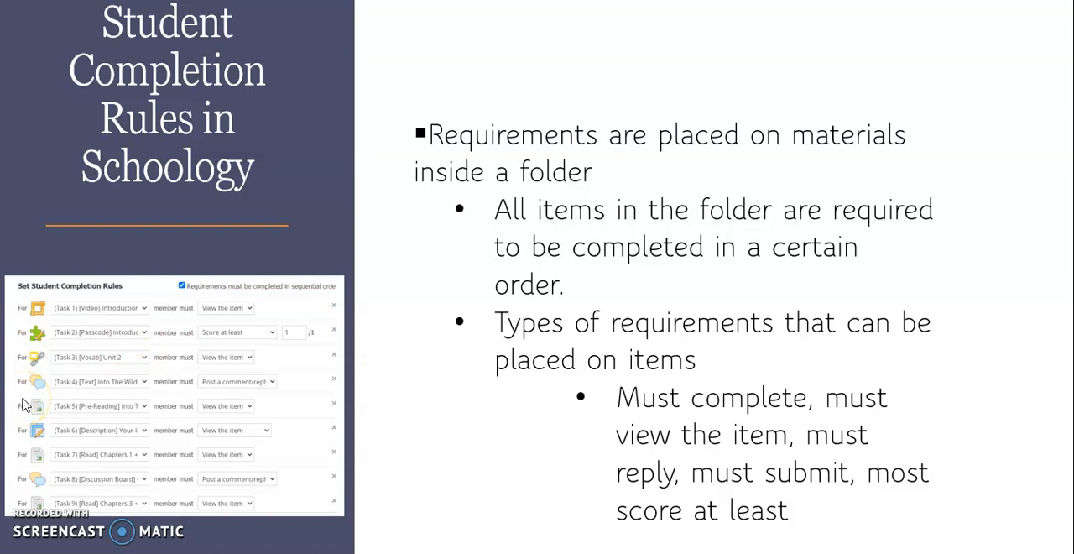
mouse_move(27, 404)
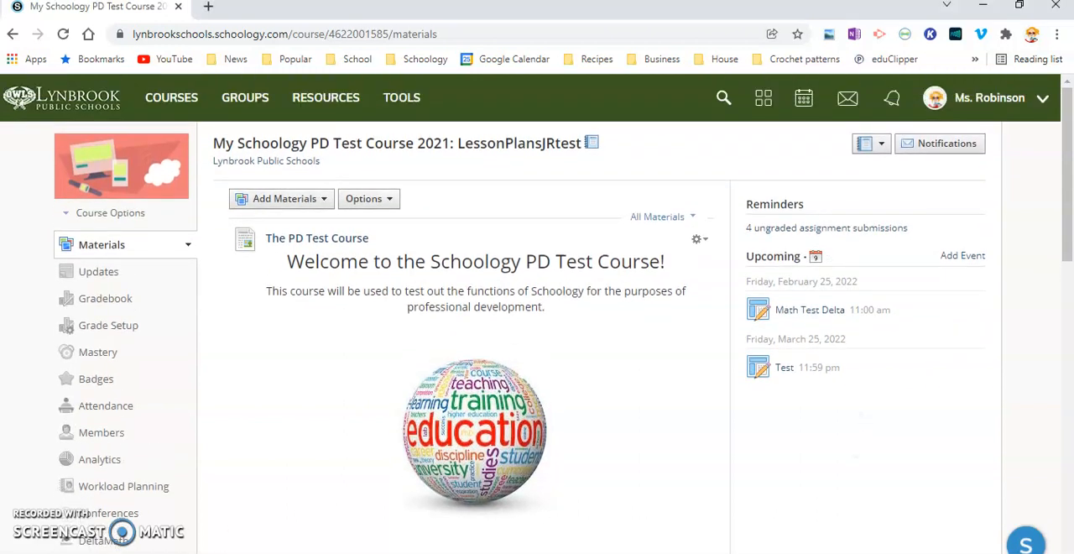
Step: Scroll down Materials and expand the 'Part 1: Tuck Everlasting Novel - Personification' folder
scroll(down, 3)
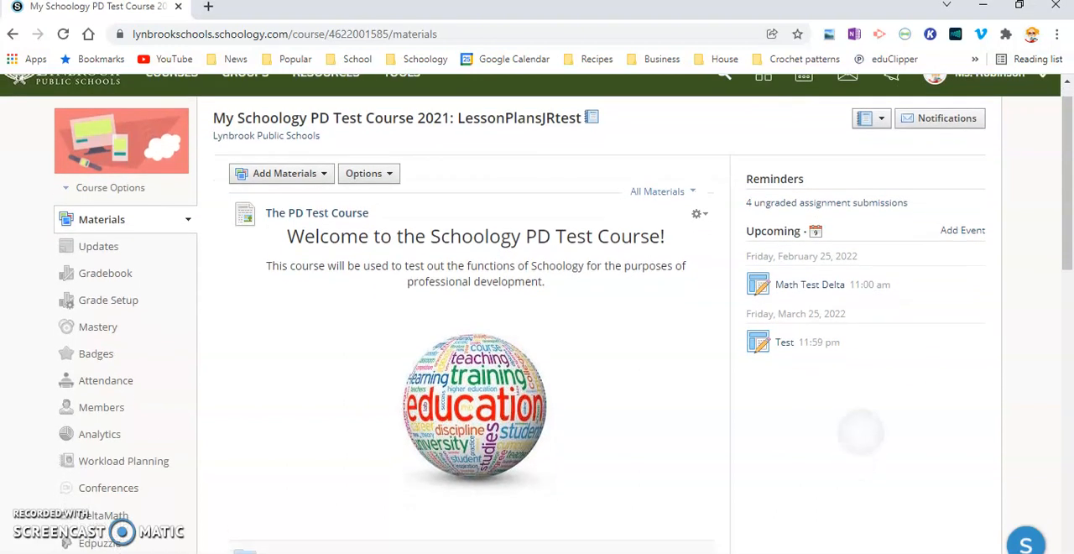
scroll(down, 3)
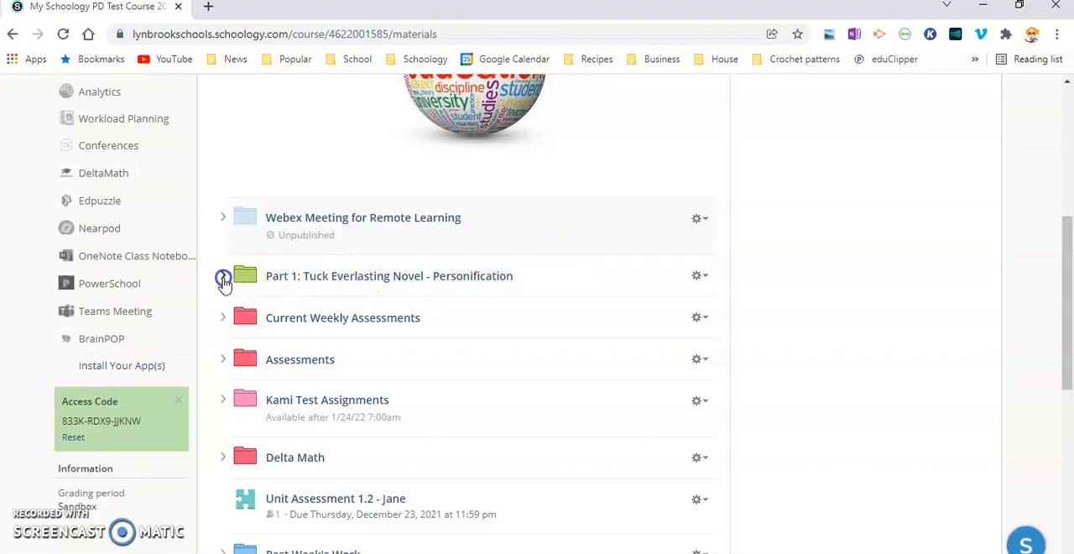
click(224, 275)
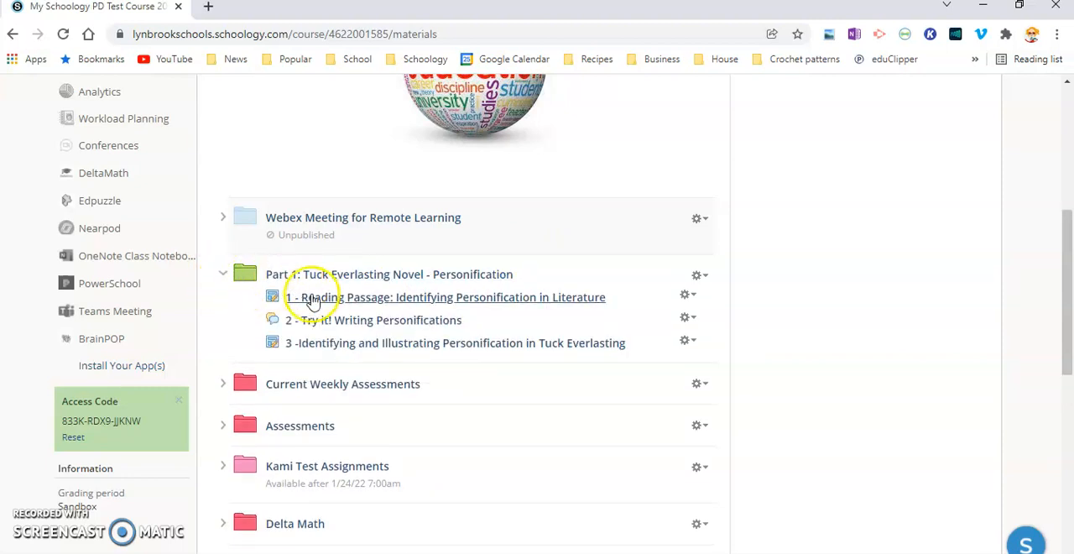
mouse_move(380, 345)
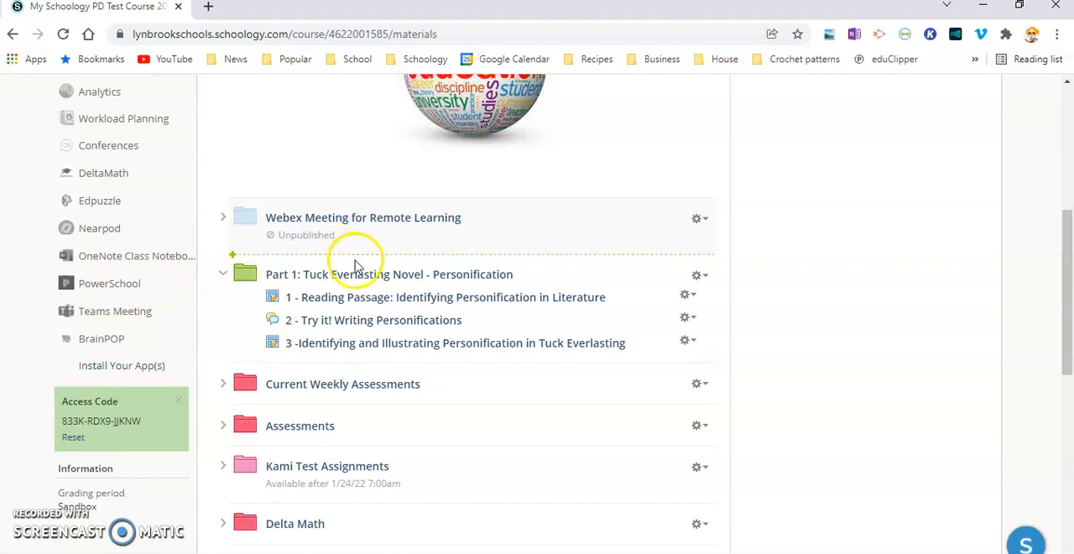
mouse_move(334, 350)
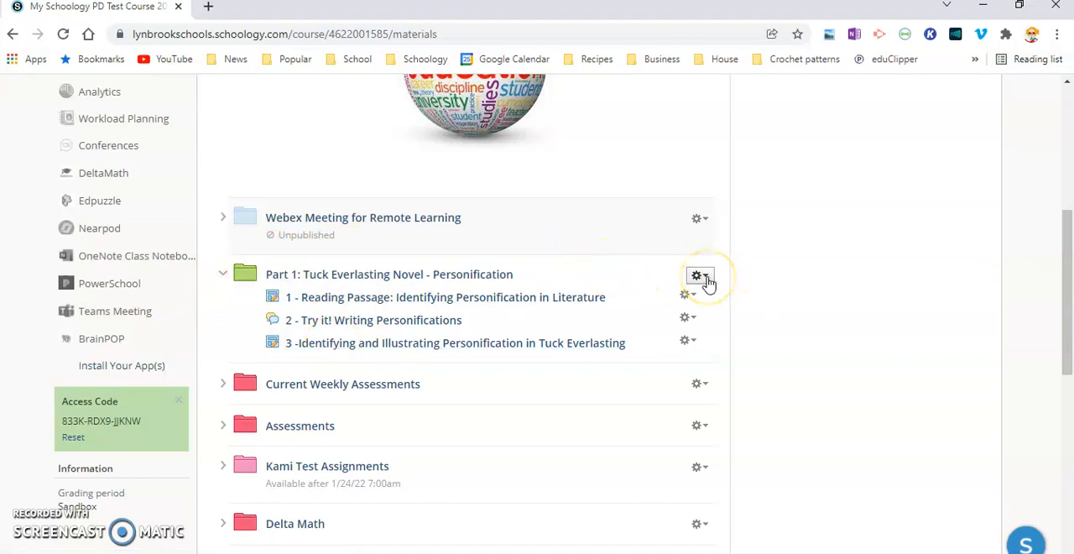
Step: Open Student Completion from the Tuck Everlasting folder's gear menu
click(698, 275)
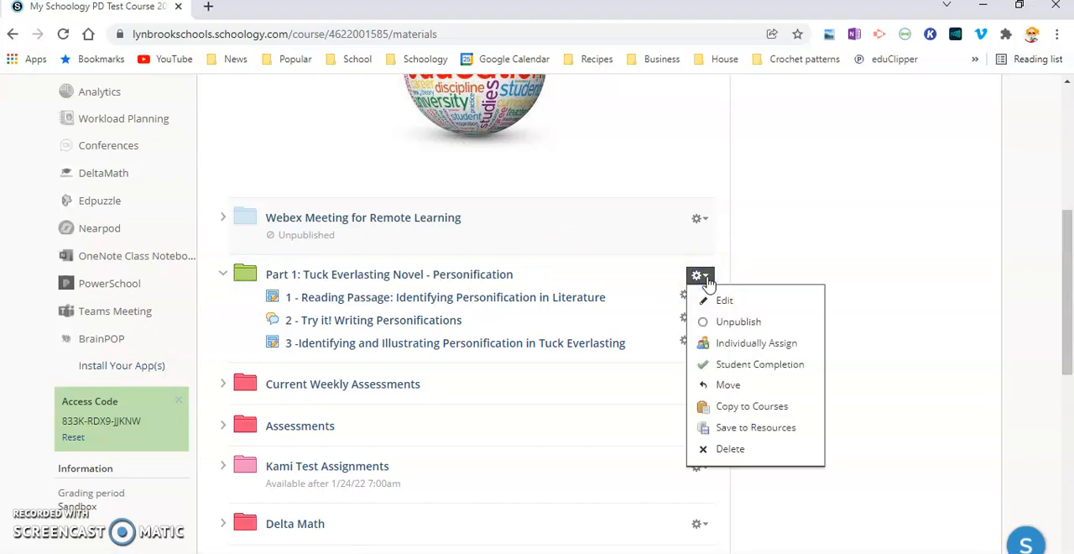
mouse_move(737, 372)
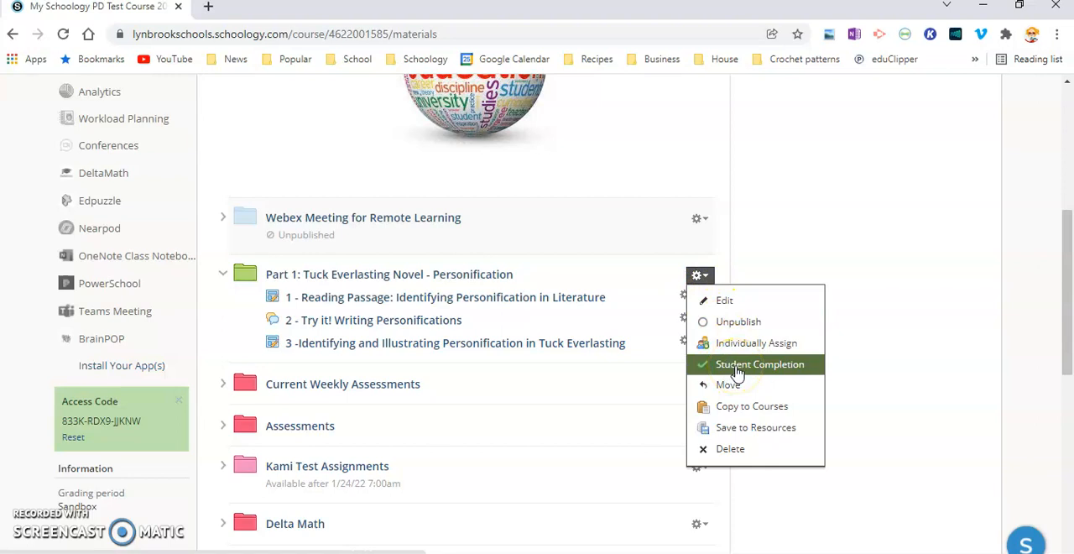
click(756, 364)
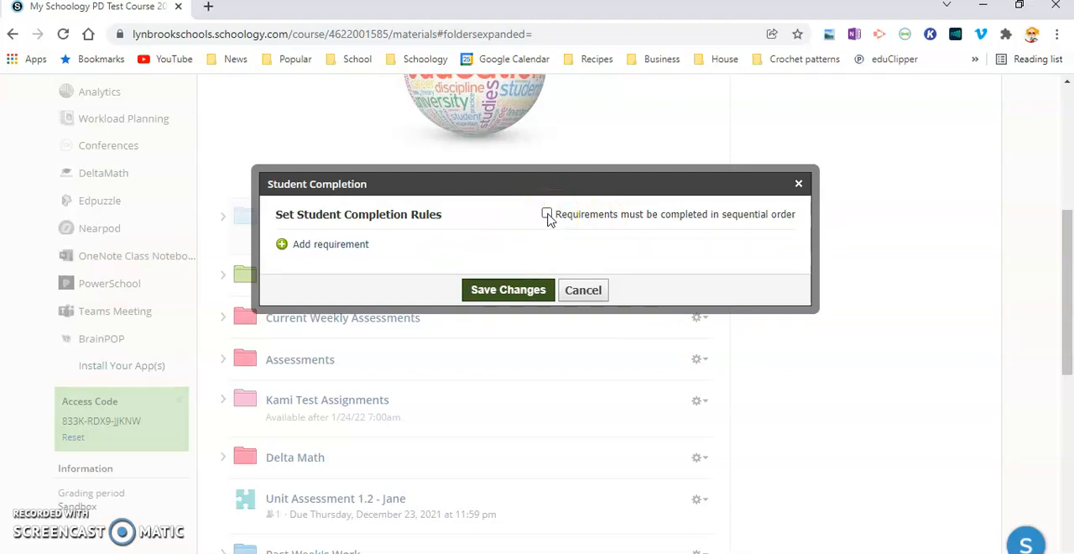
Step: Enforce sequential order, require a submission for the Reading Passage, and add a second requirement
click(547, 215)
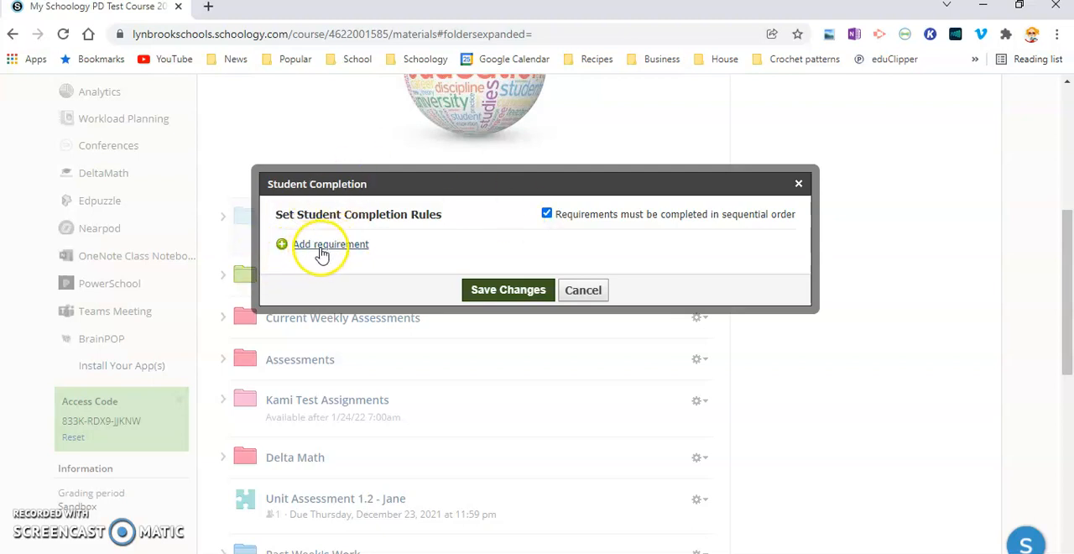
click(330, 243)
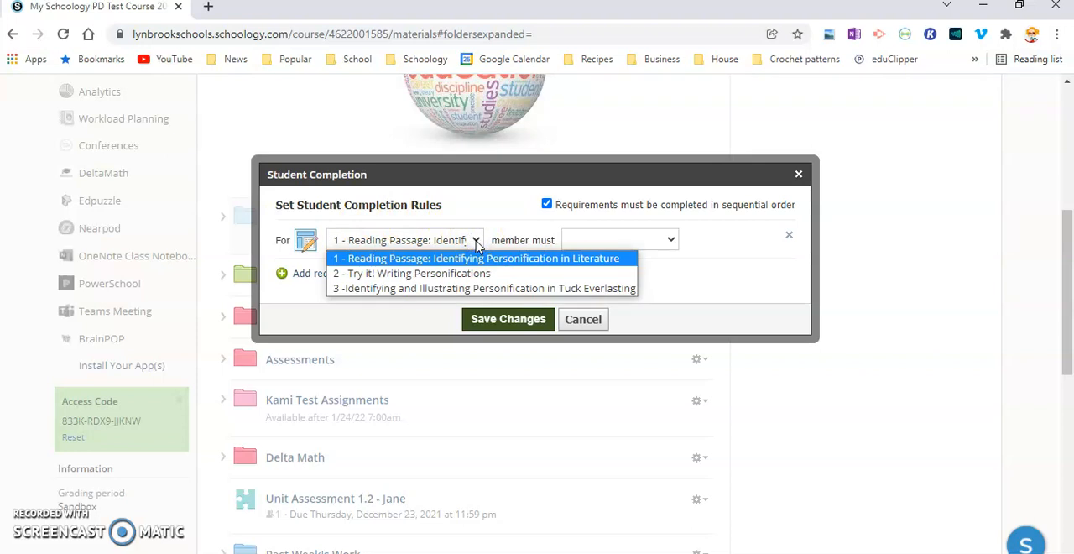
mouse_move(407, 268)
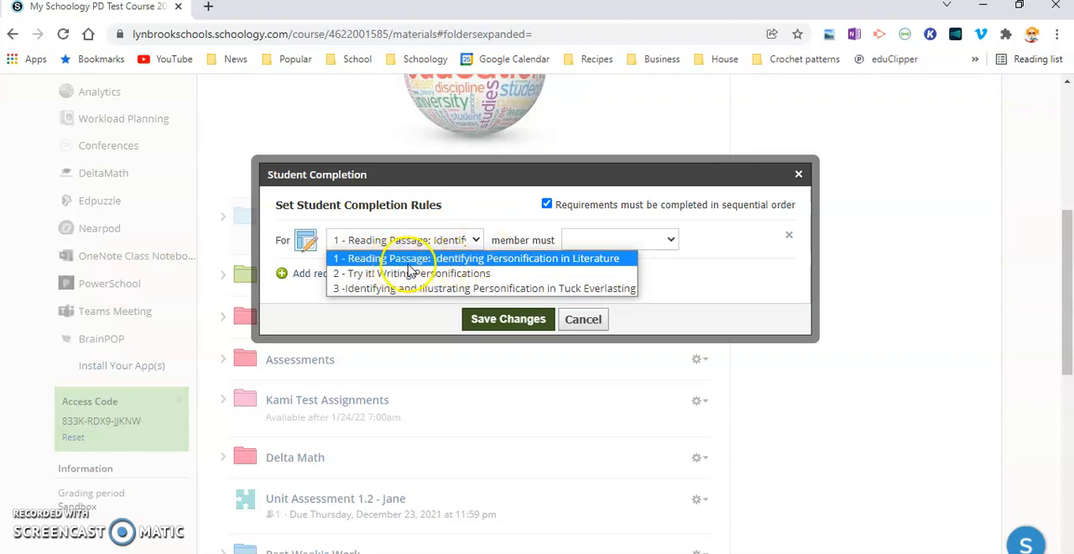
mouse_move(432, 268)
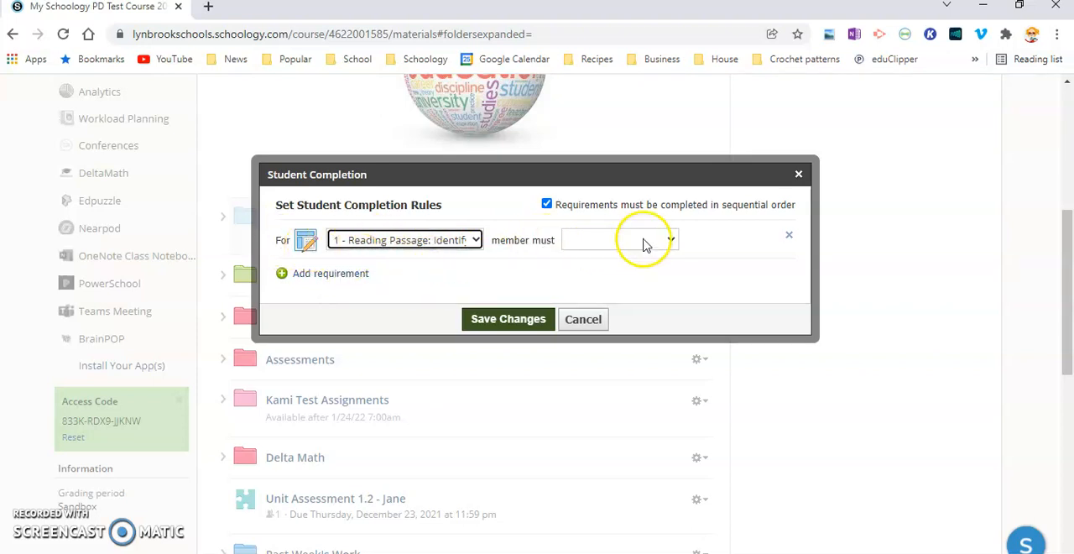
click(620, 240)
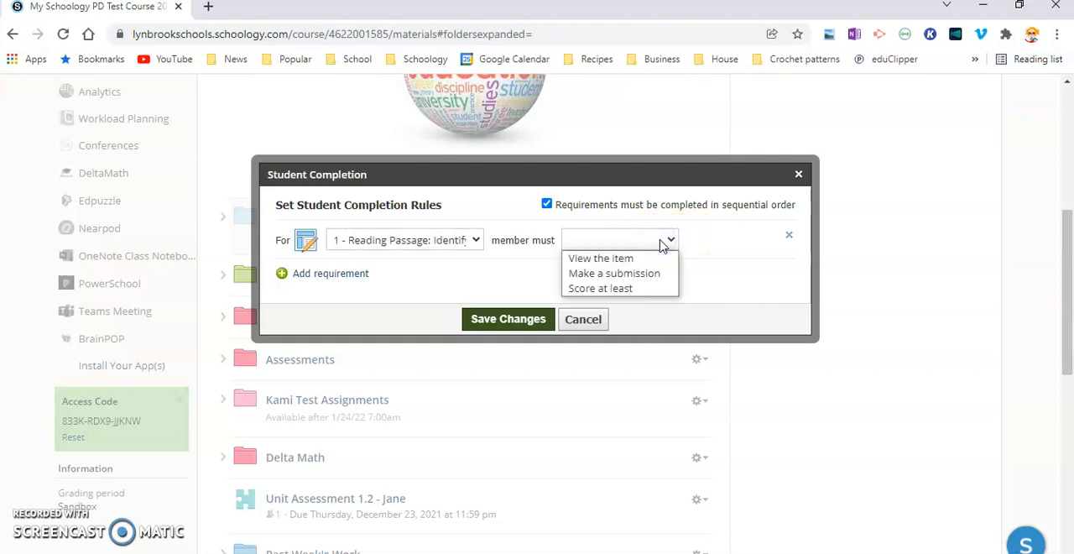
mouse_move(613, 288)
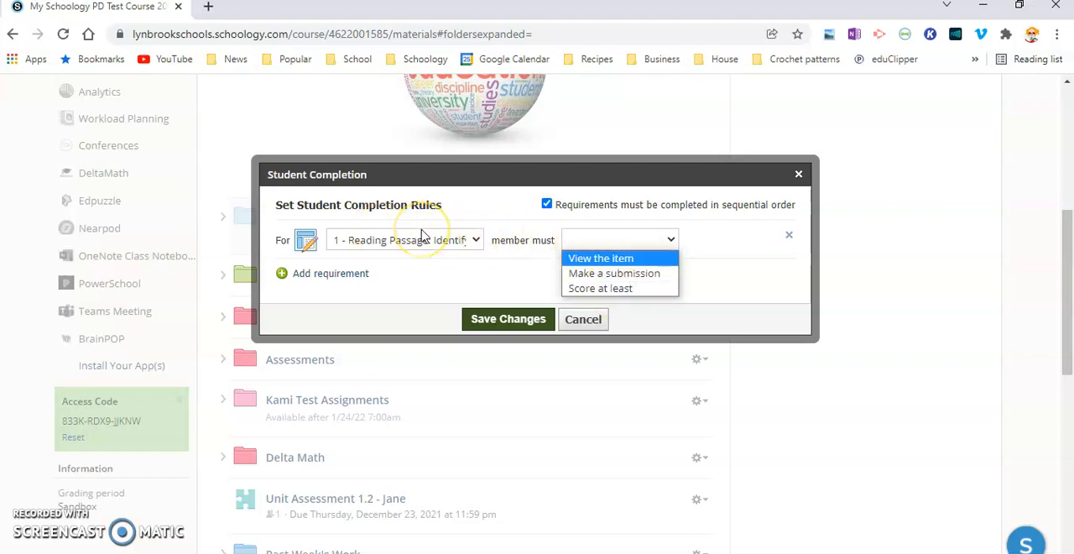
mouse_move(615, 272)
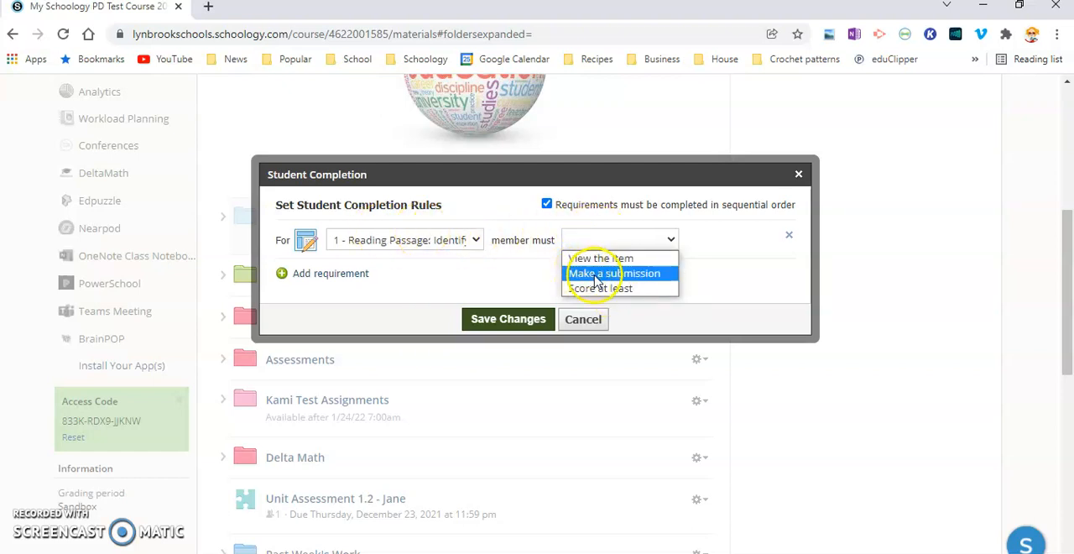
click(615, 273)
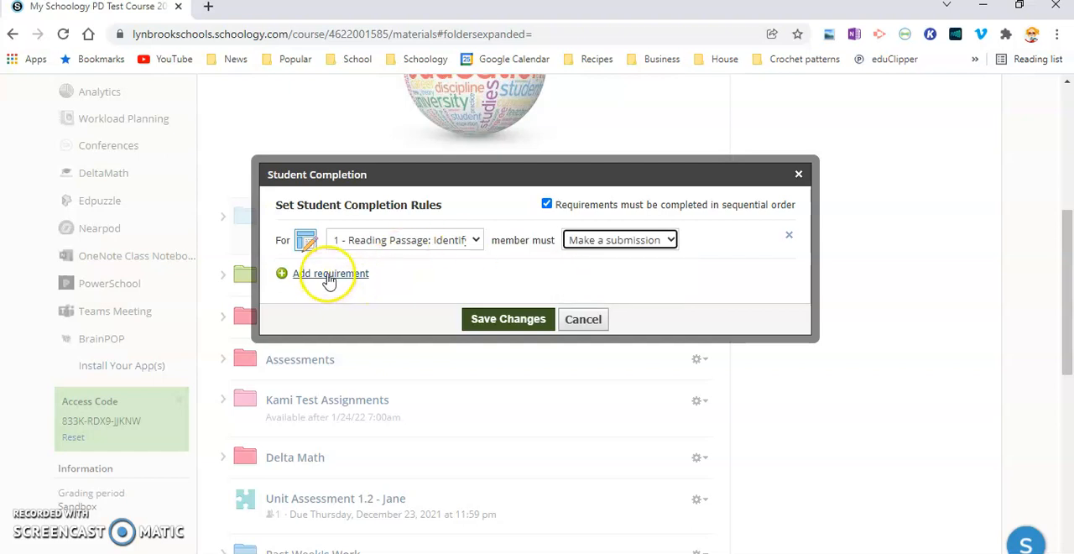
click(330, 273)
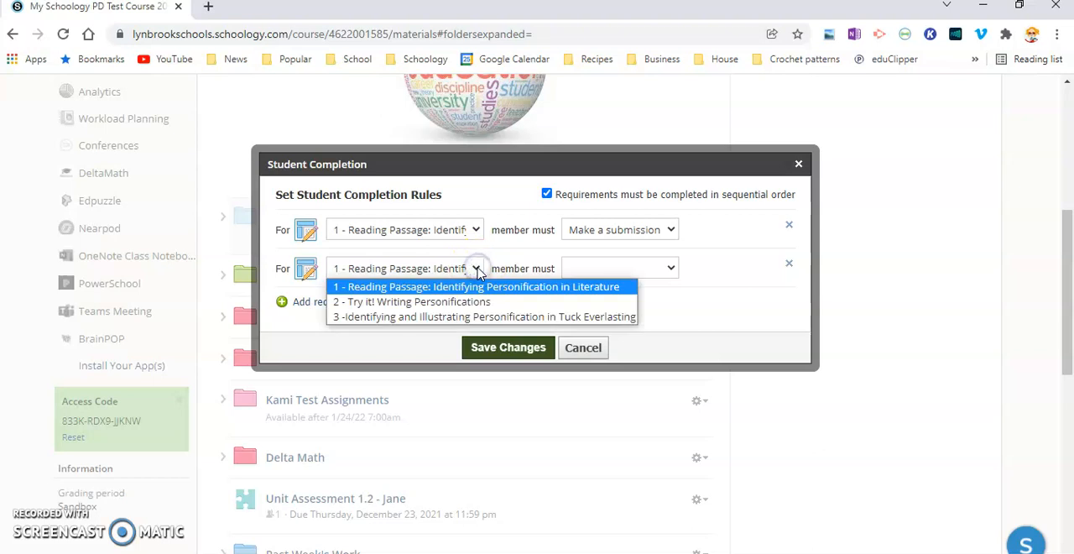
Step: Set the second rule: post a comment/reply on 'Try it! Writing Personifications'
click(411, 301)
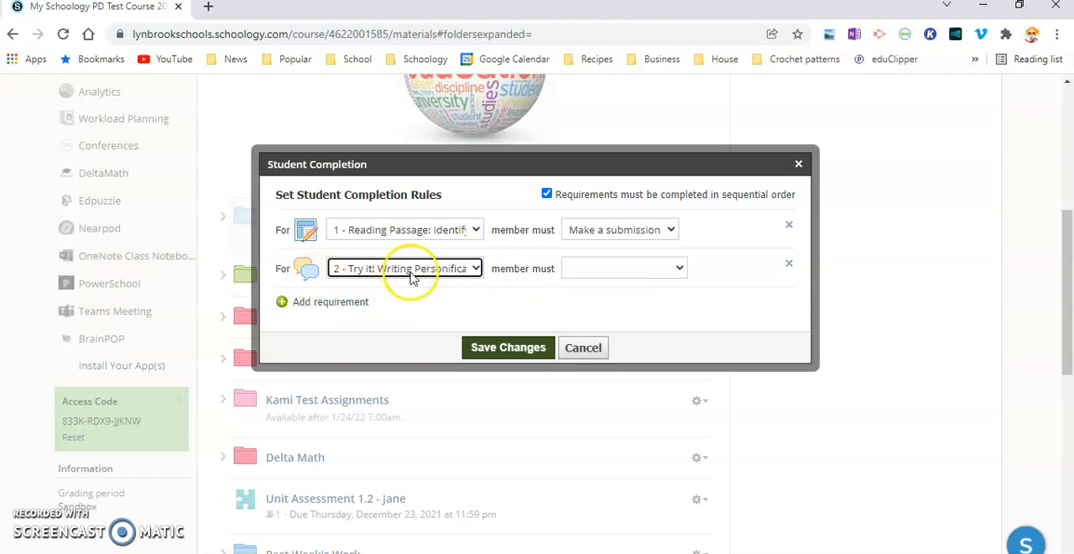
click(681, 268)
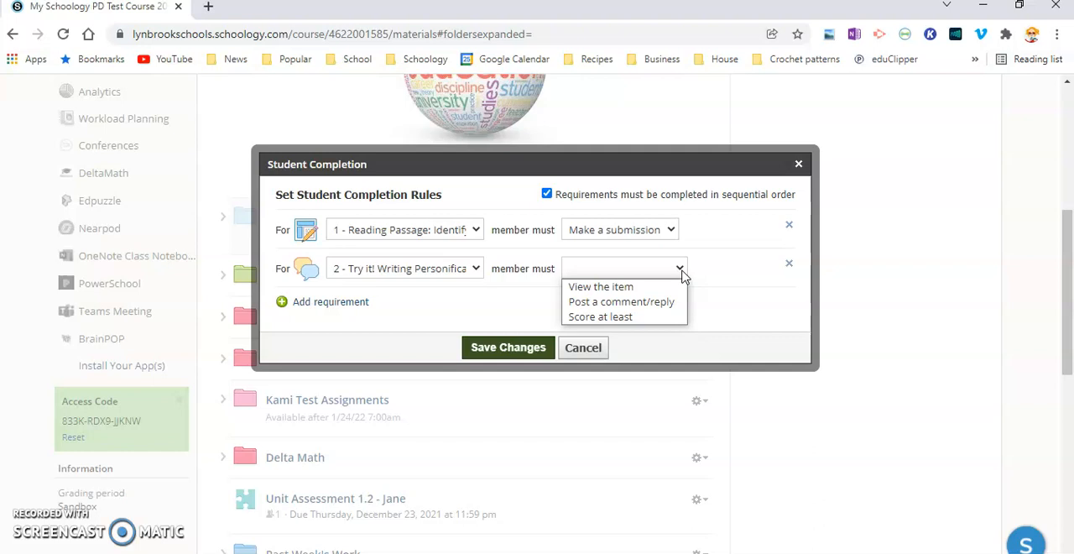
mouse_move(613, 301)
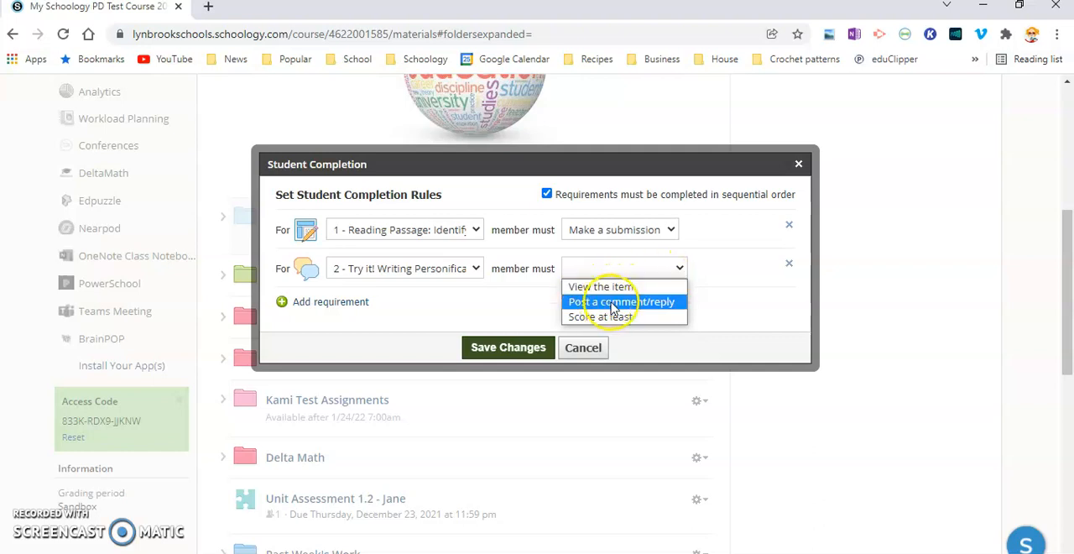
mouse_move(624, 286)
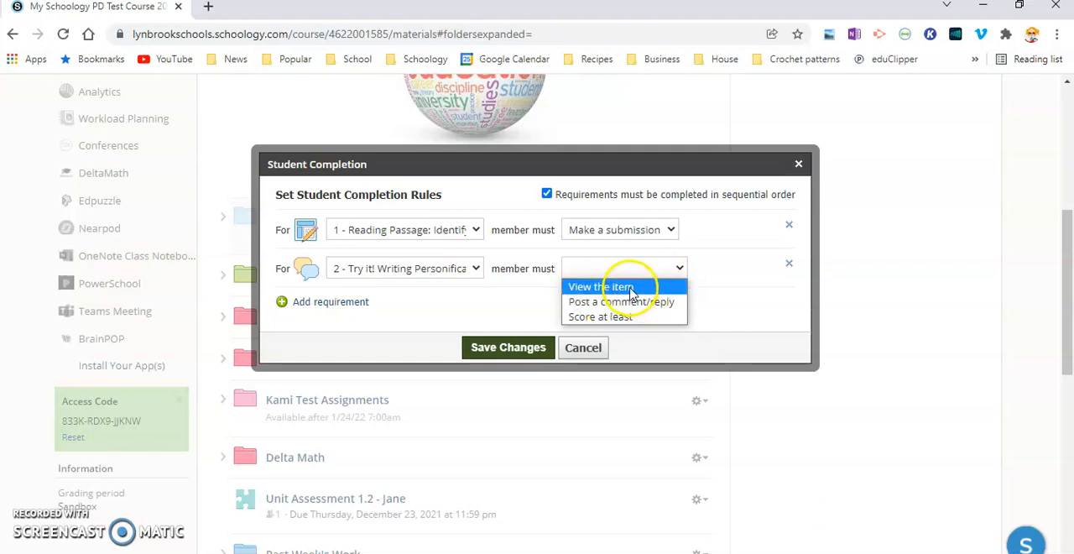
mouse_move(604, 301)
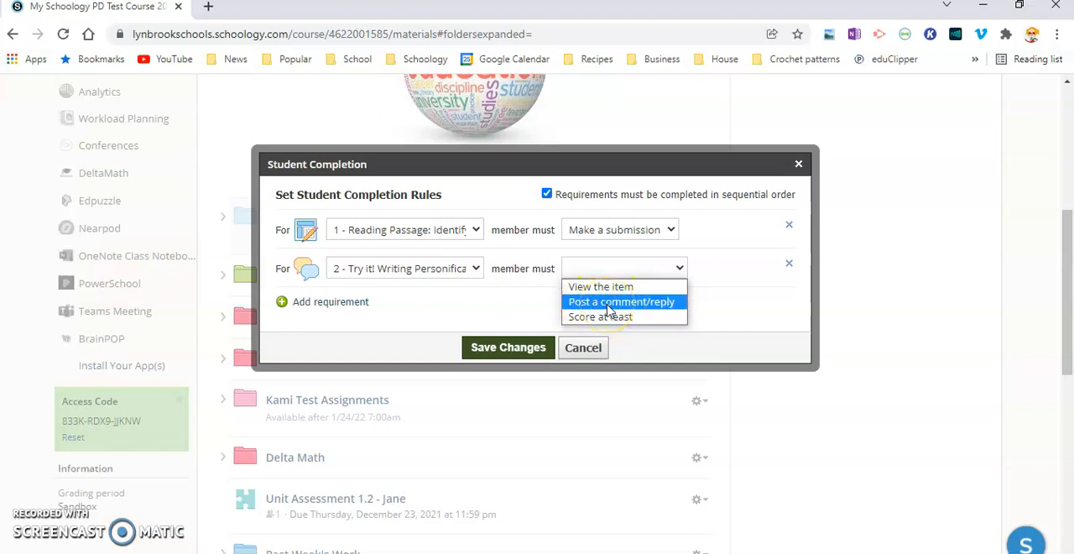
click(623, 301)
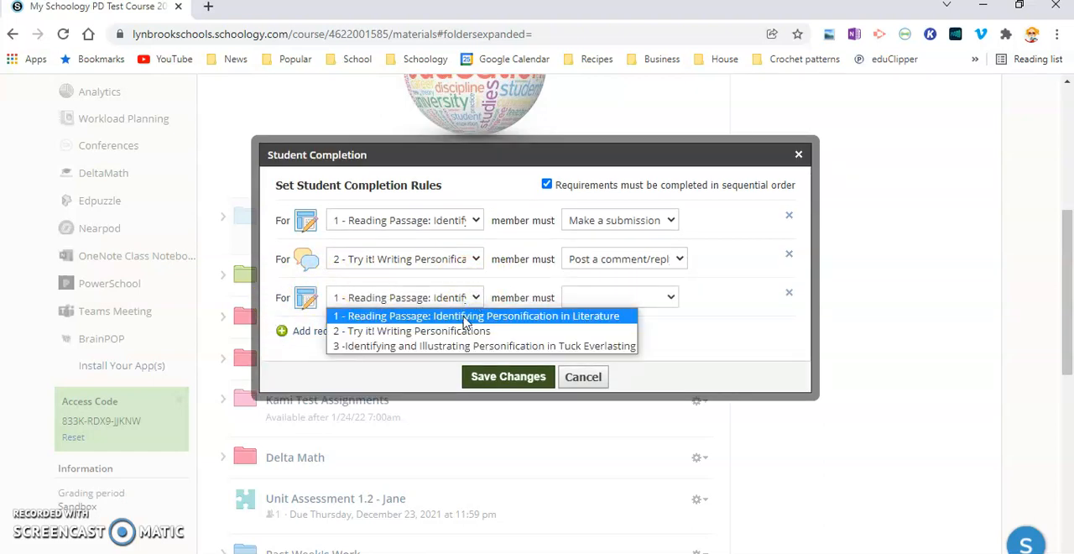
Step: Require a submission for 'Identifying and Illustrating Personification' and save the completion rules
click(481, 343)
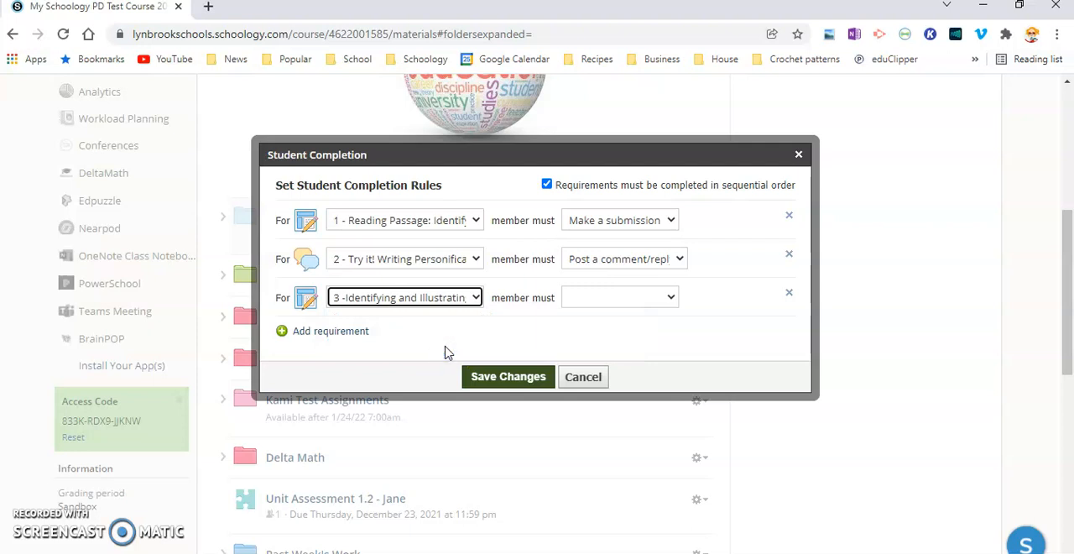
click(620, 296)
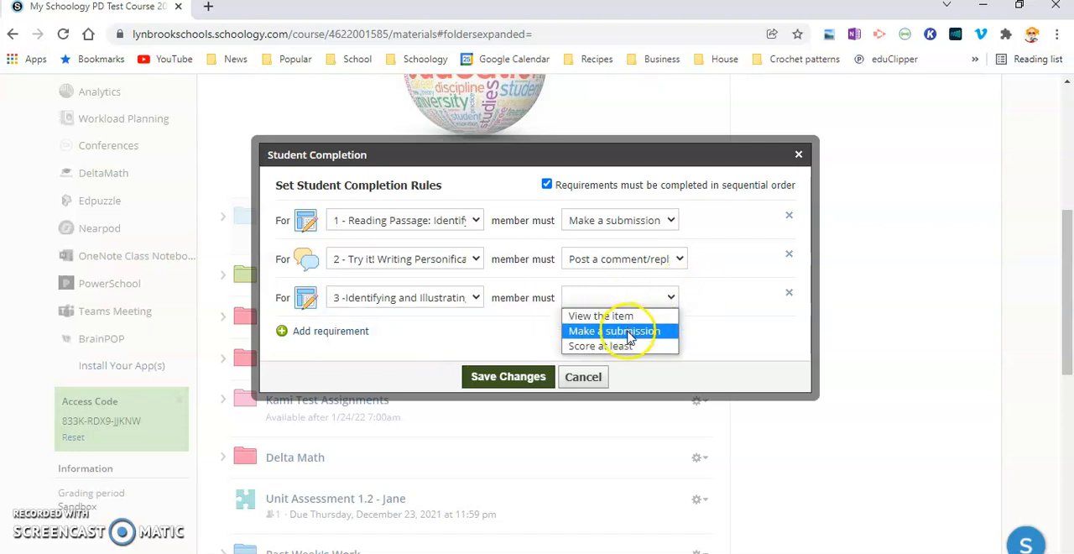
click(620, 331)
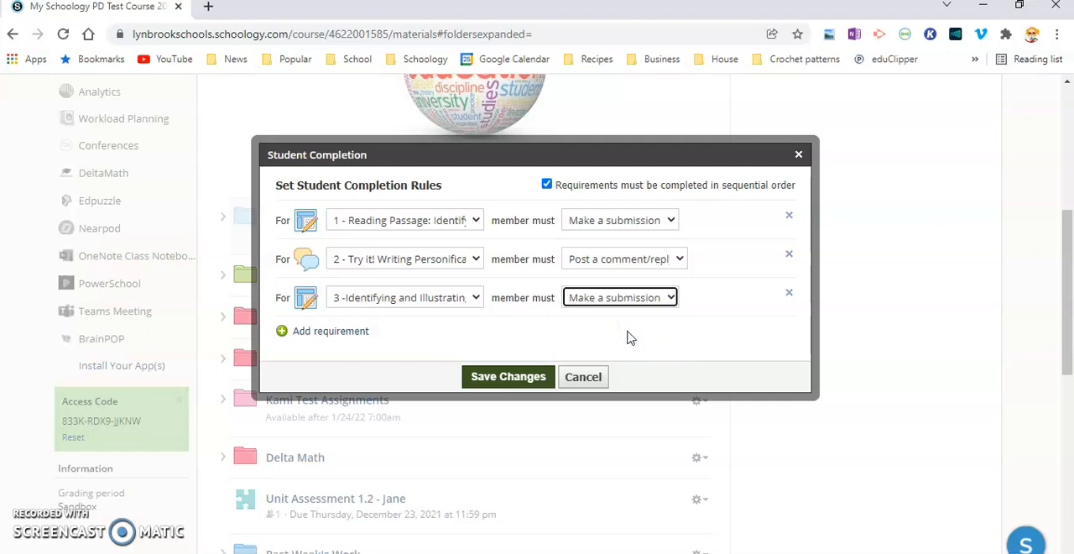
mouse_move(465, 346)
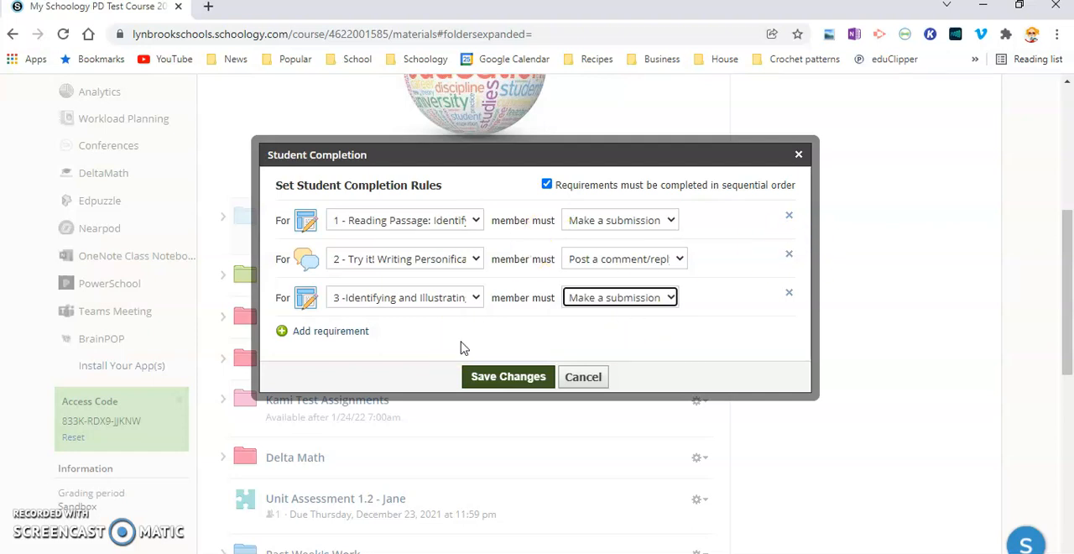
click(508, 377)
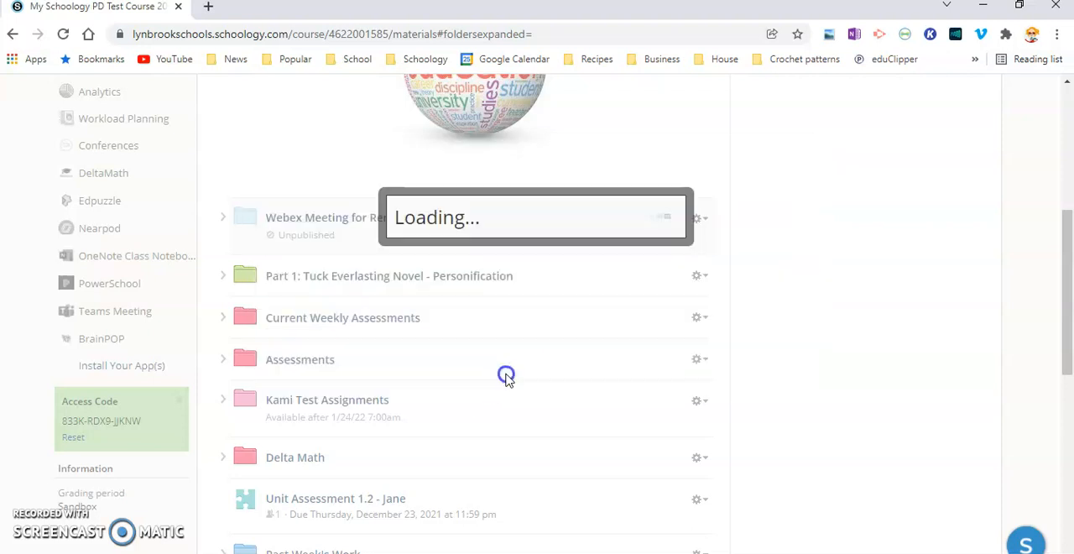